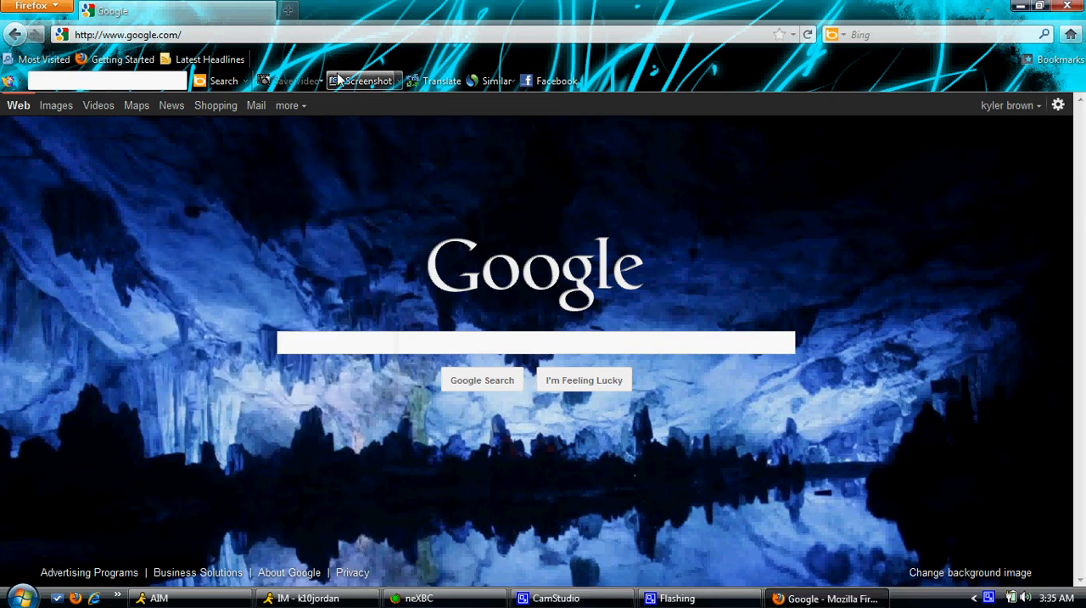
# - Go to xbconnect.com via the address bar suggestions and open its Downloads page
pyautogui.click(128, 35)
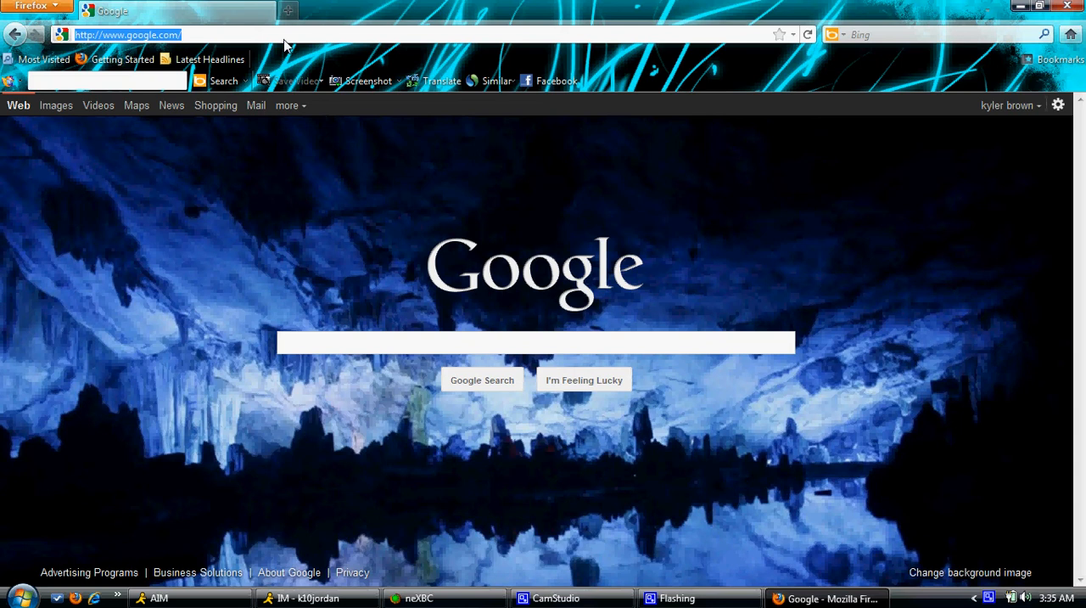
pyautogui.write('xbcon')
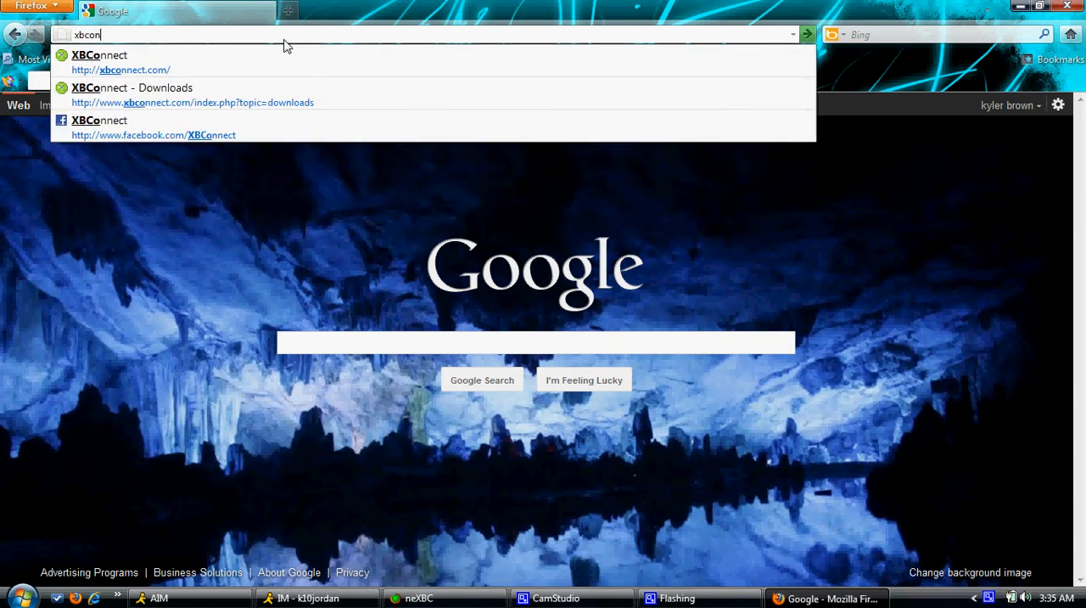
pyautogui.click(100, 56)
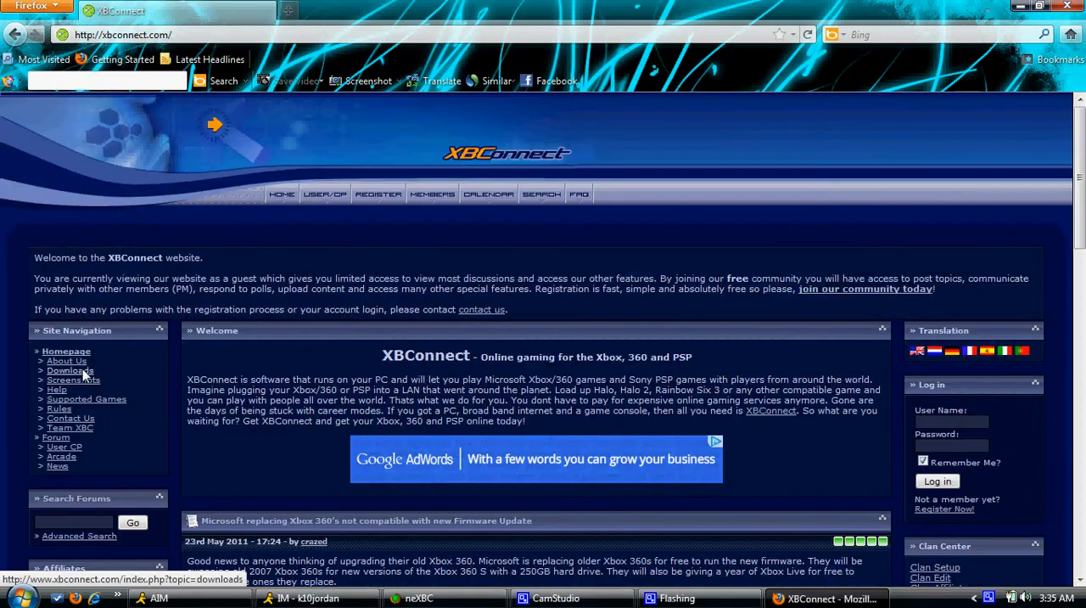
pyautogui.click(70, 370)
pyautogui.write('w')
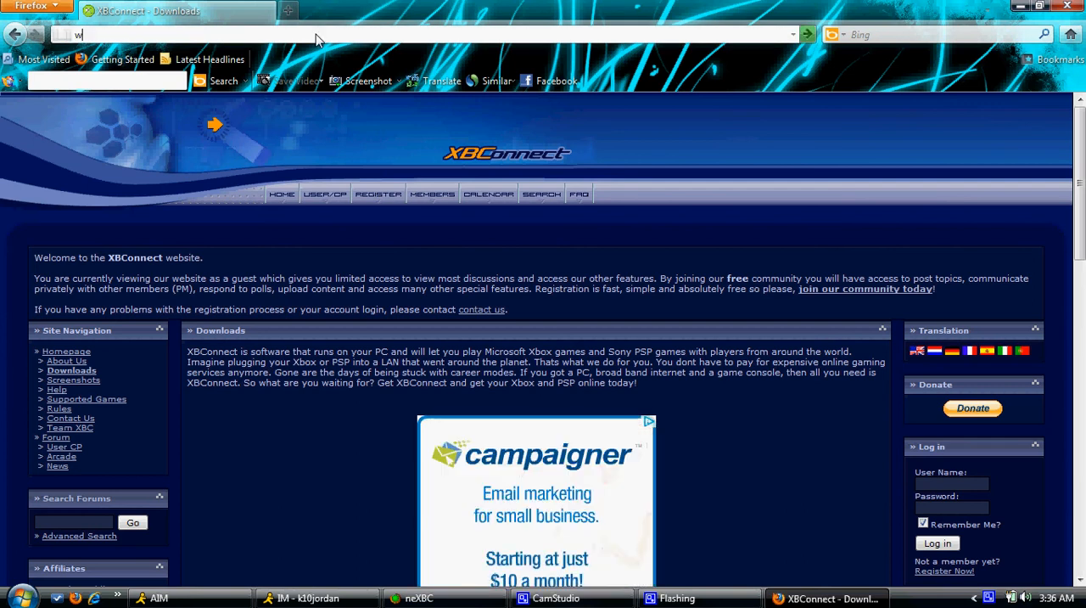
# - Load winpcap.org and follow the Get WinPcap download link
pyautogui.write('inpcap.org/')
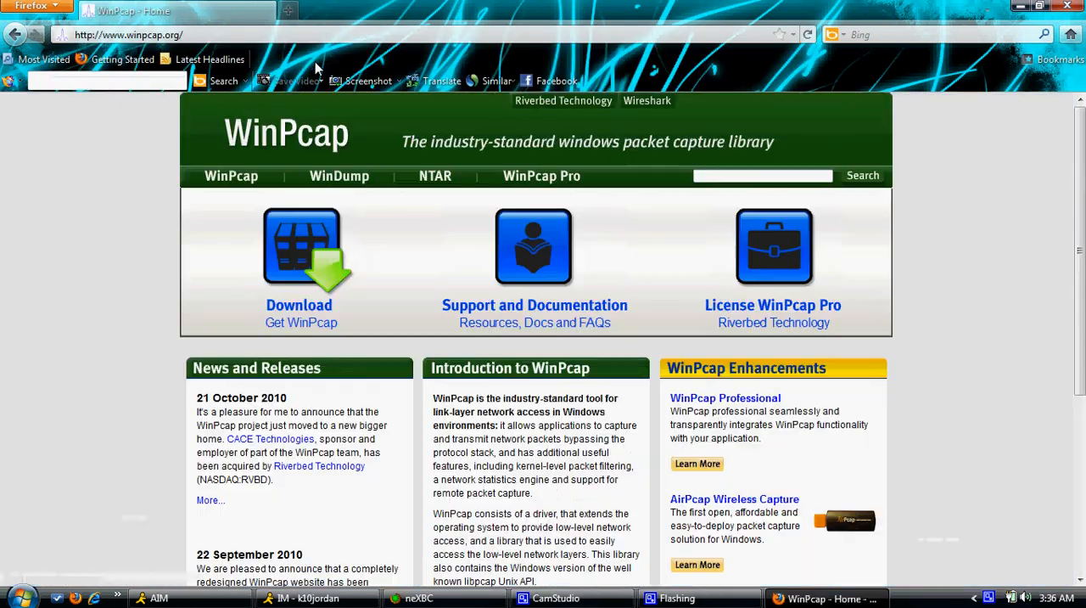
pyautogui.click(299, 304)
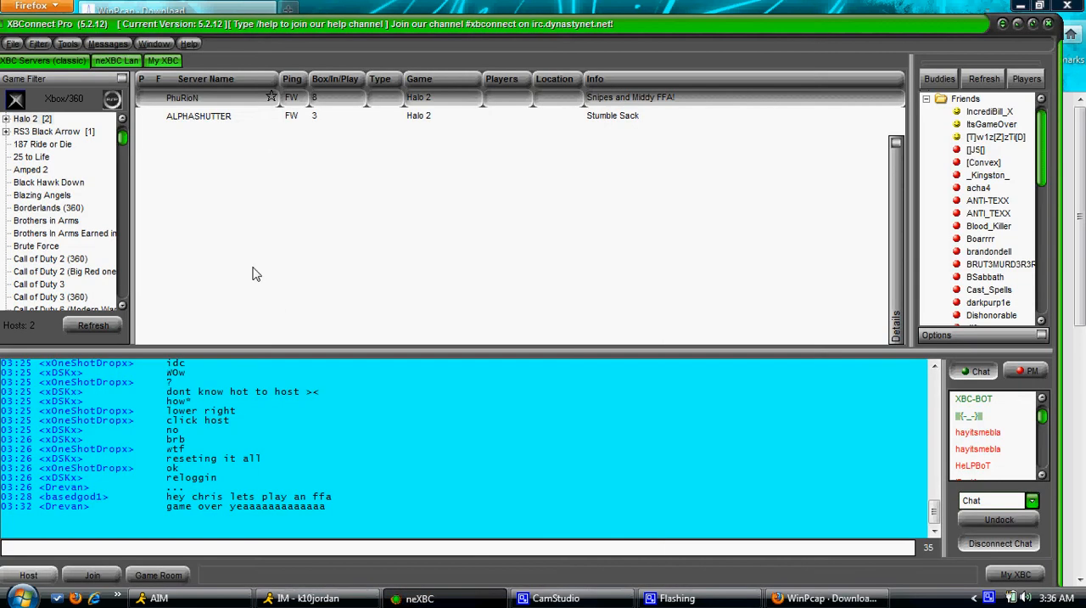
pyautogui.moveTo(158, 193)
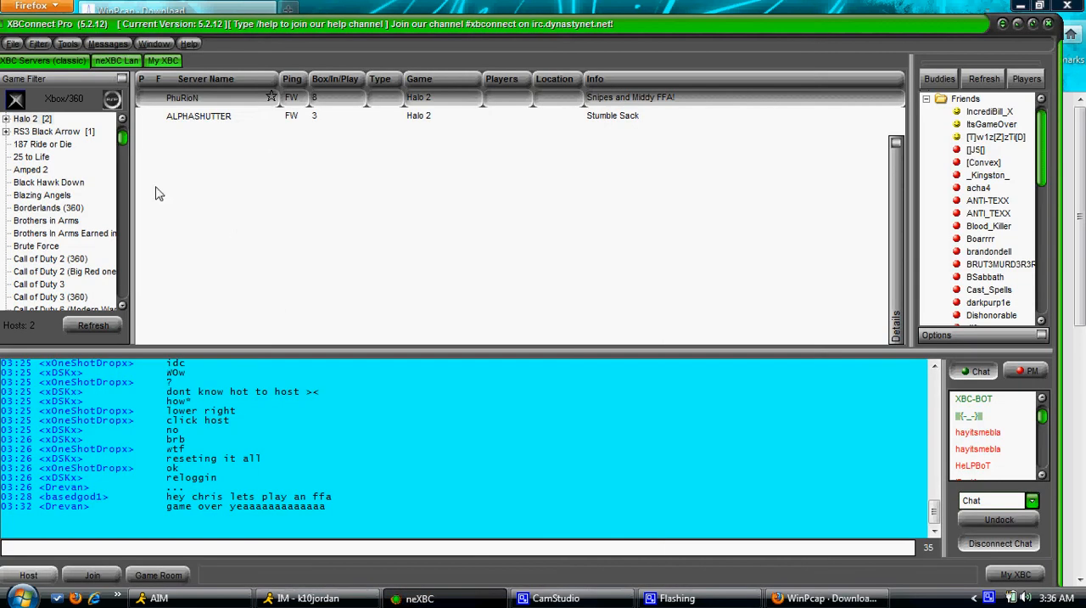
pyautogui.moveTo(257, 291)
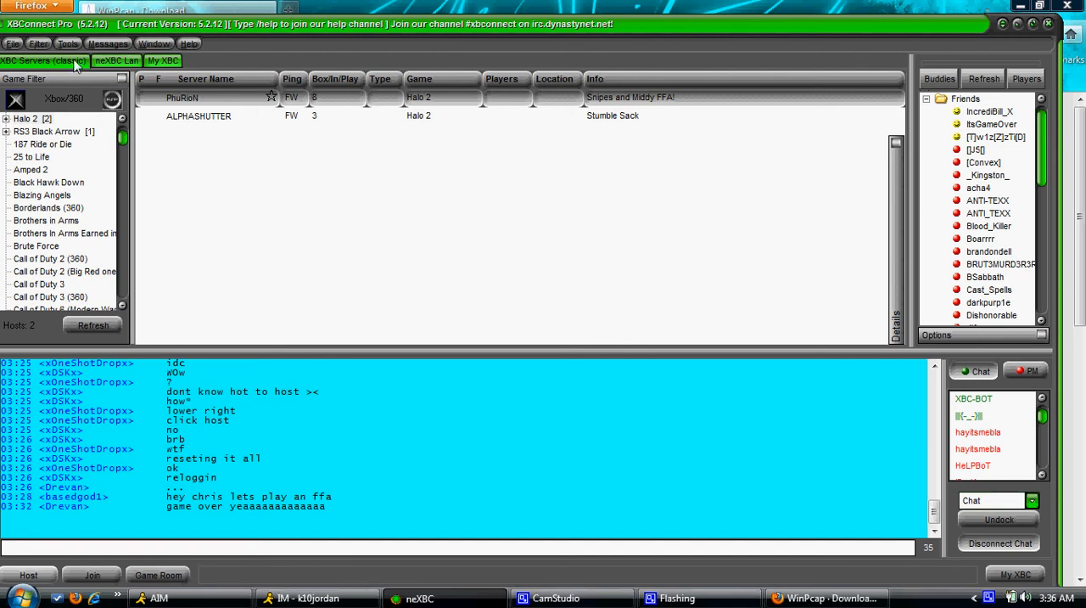
# - Enable 'Use WinPcap library' in XBConnect's General Options and confirm with OK
pyautogui.click(68, 43)
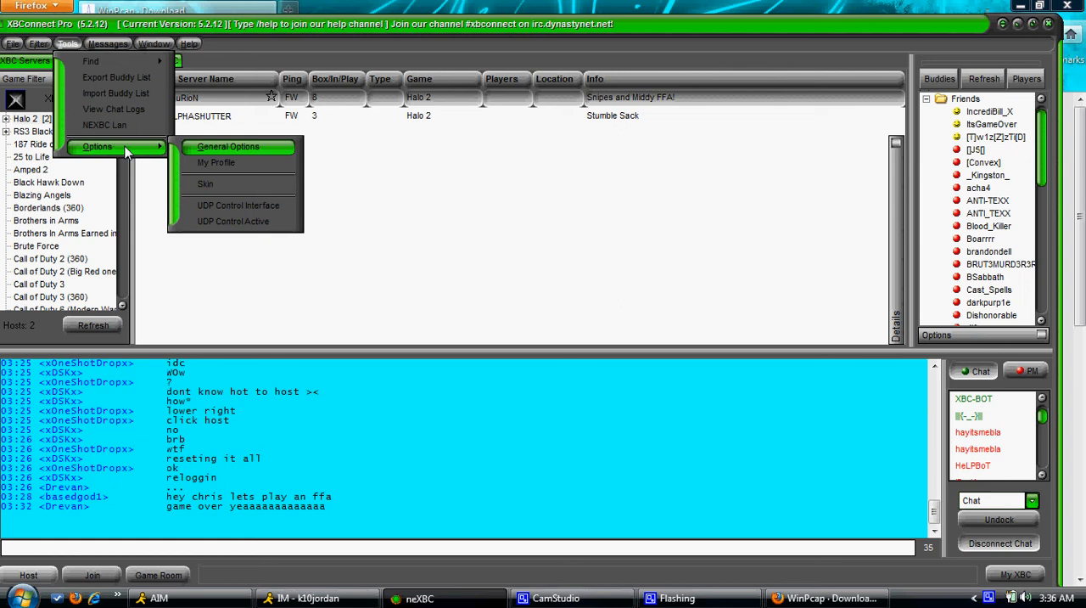
pyautogui.click(228, 146)
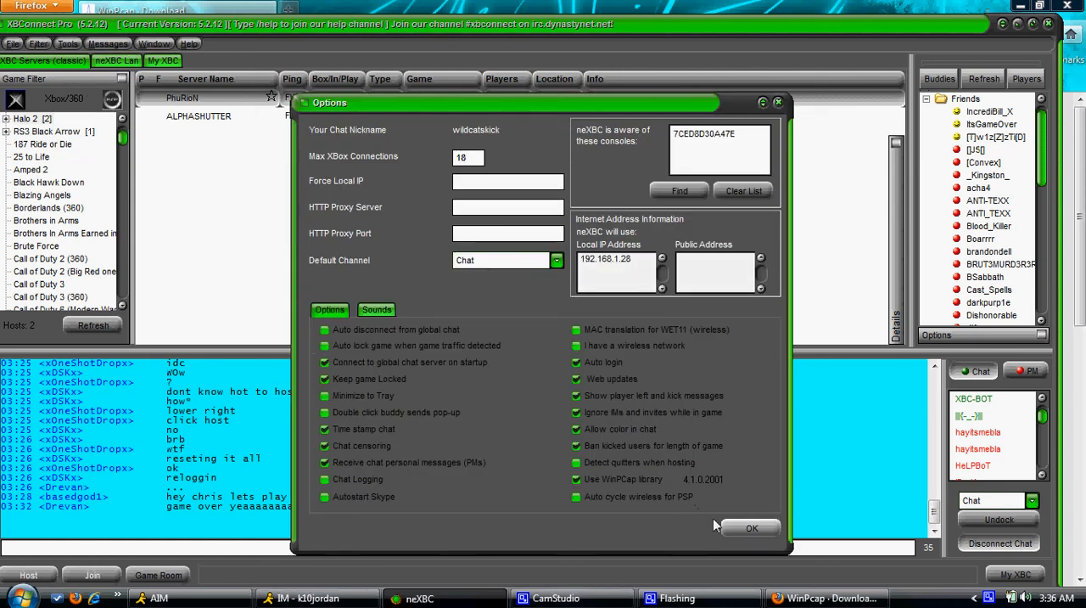
pyautogui.click(750, 527)
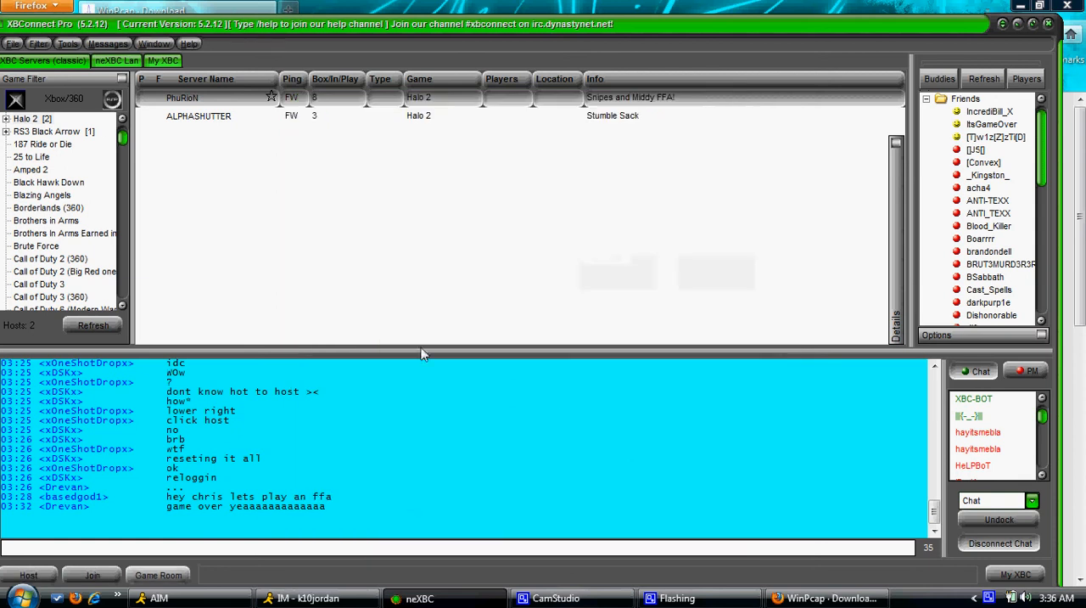
pyautogui.click(68, 43)
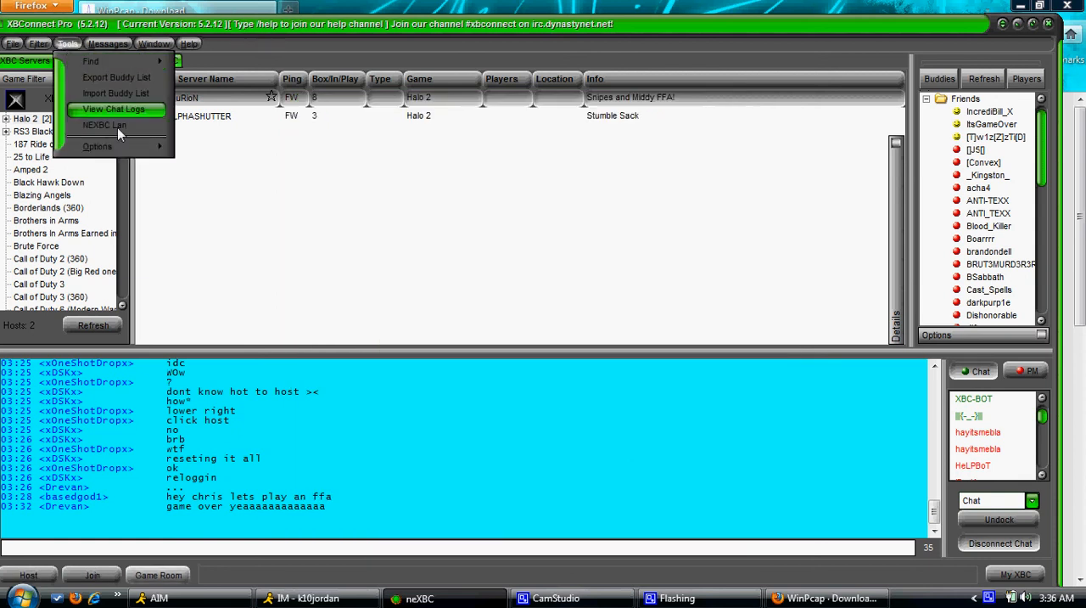
pyautogui.moveTo(90, 62)
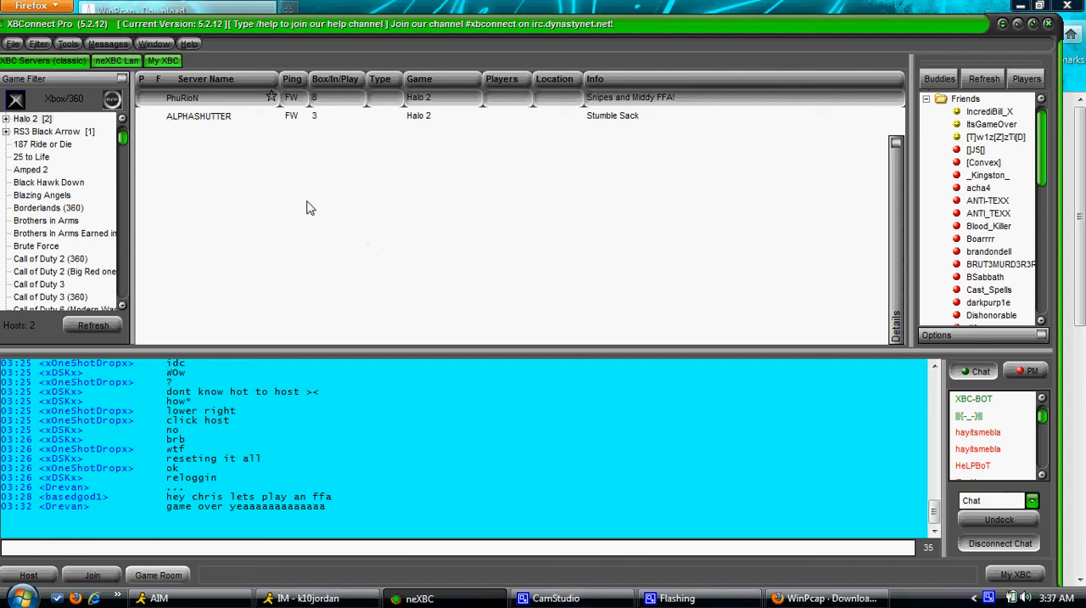
pyautogui.moveTo(233, 152)
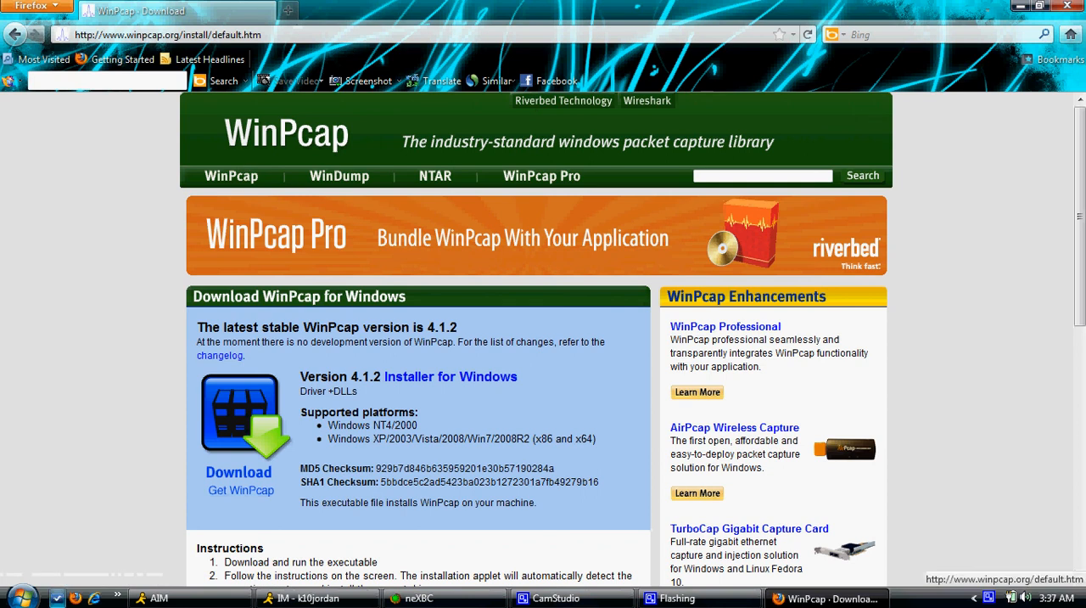
# - Launch cmd.exe from the Start search and begin typing ipconfig
pyautogui.click(15, 597)
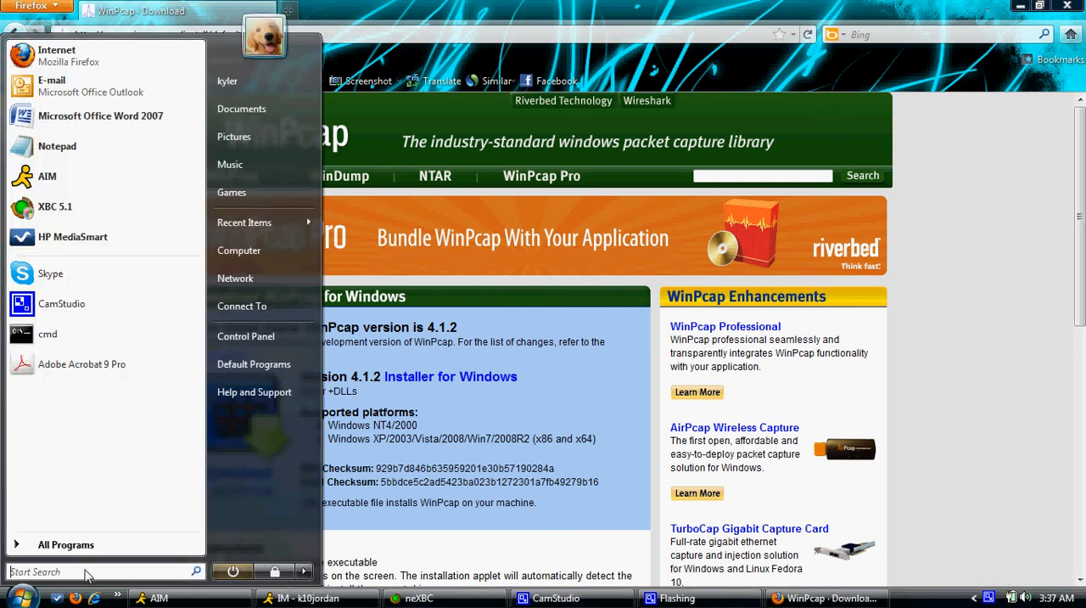
pyautogui.write('cmd')
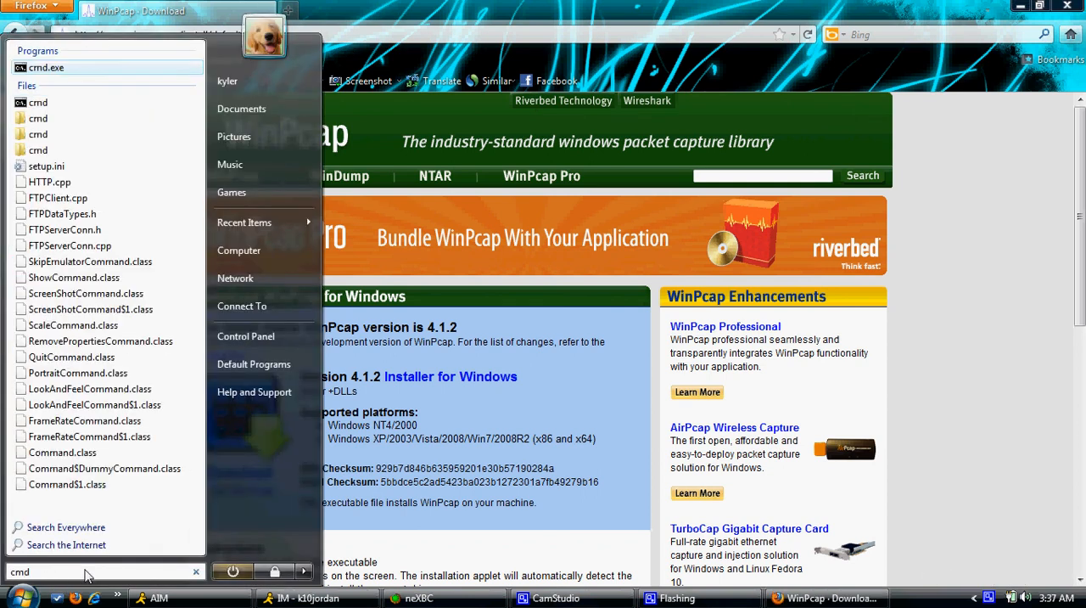
pyautogui.click(46, 67)
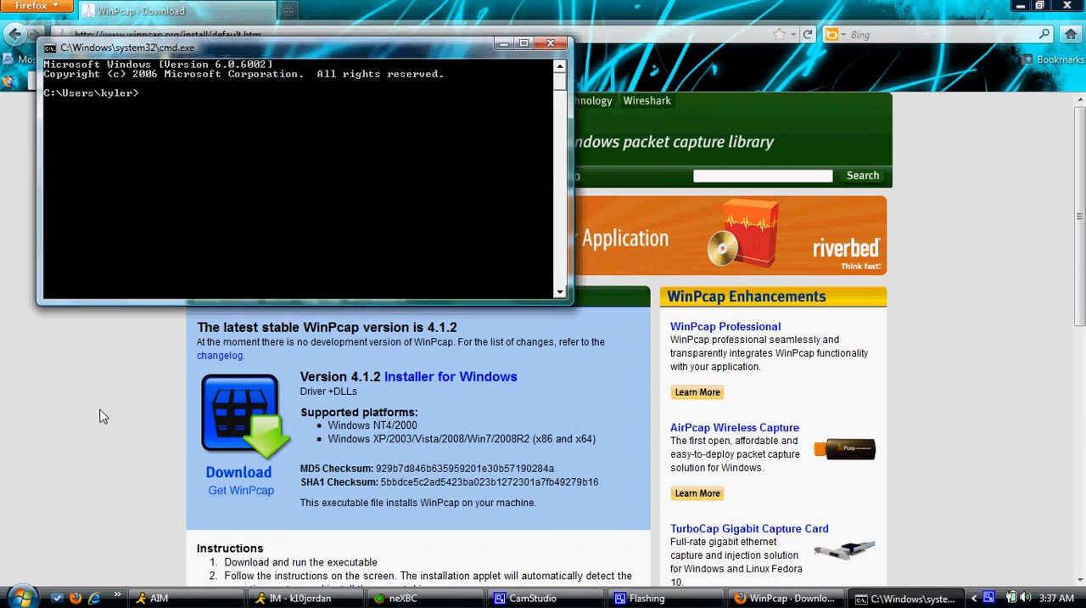
pyautogui.write('ipco')
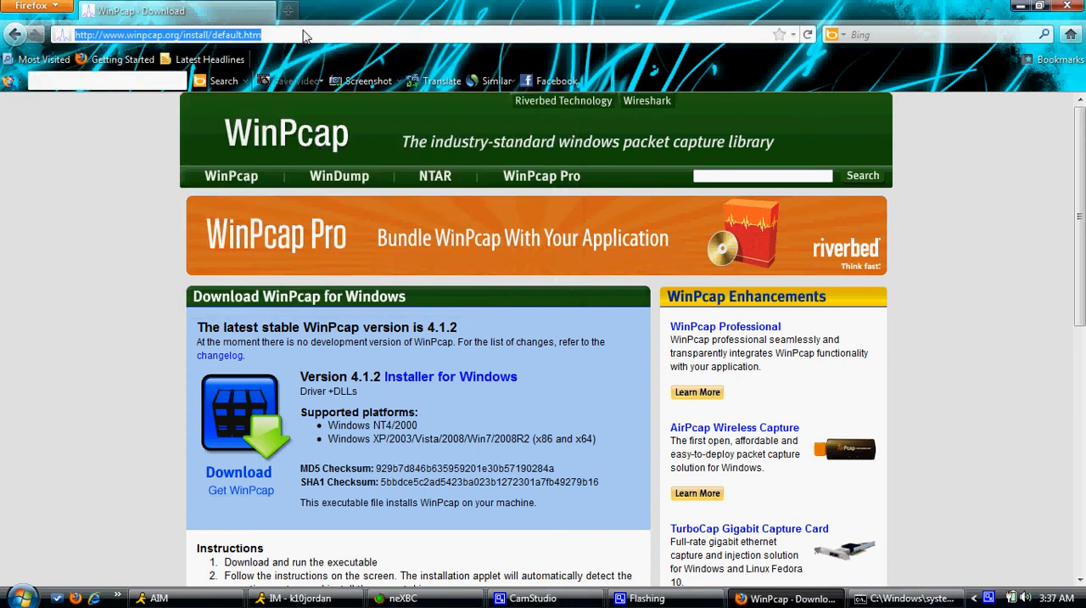
# - Load 192.168.1.1 and enter 'admin' as the router user name
pyautogui.write('192.168.1.1/')
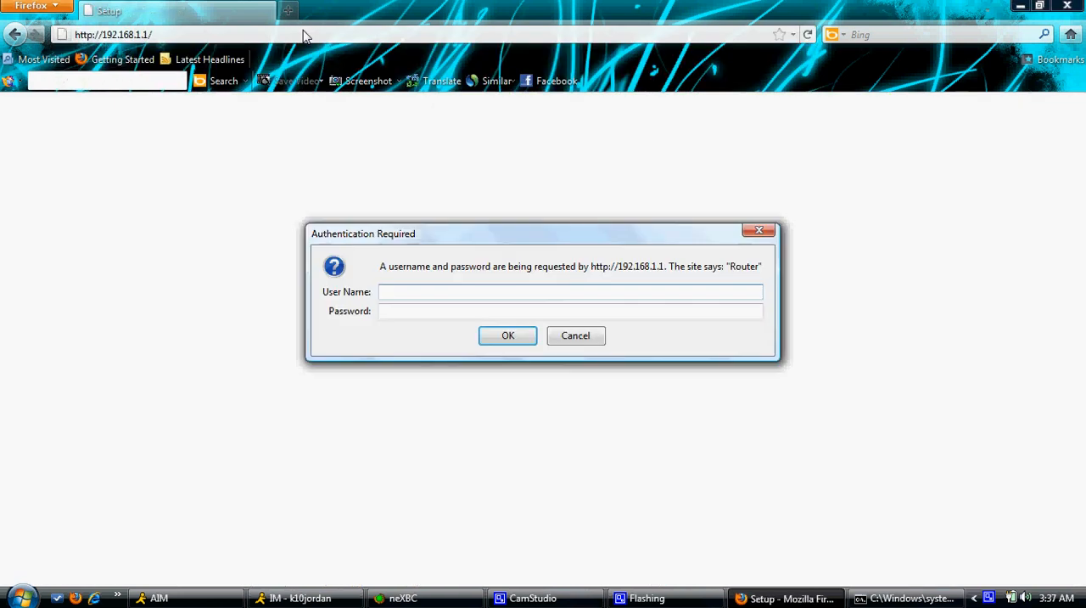
pyautogui.click(570, 291)
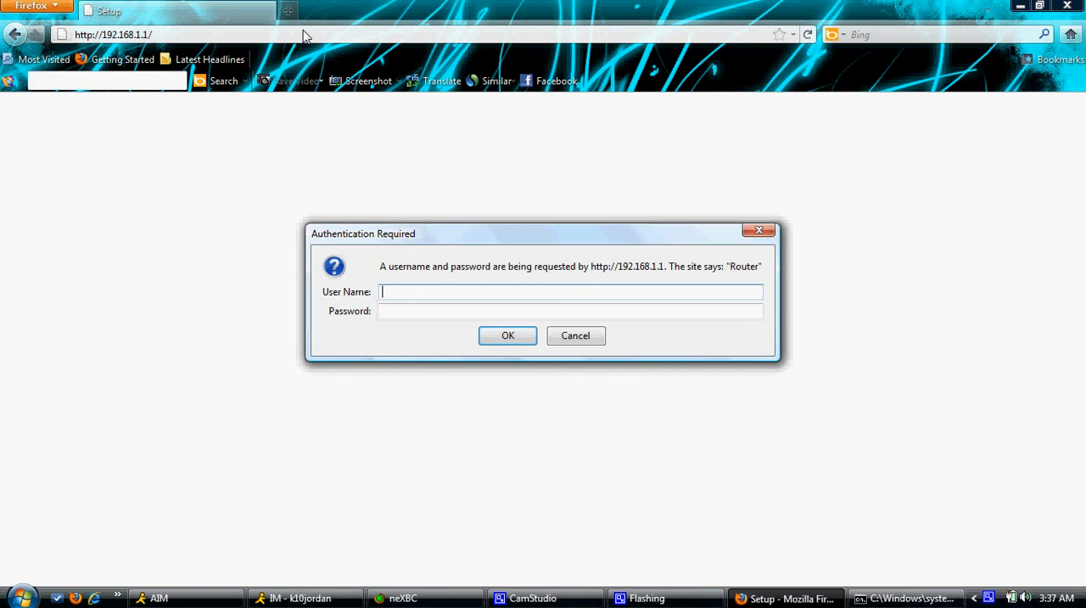
pyautogui.write('admin')
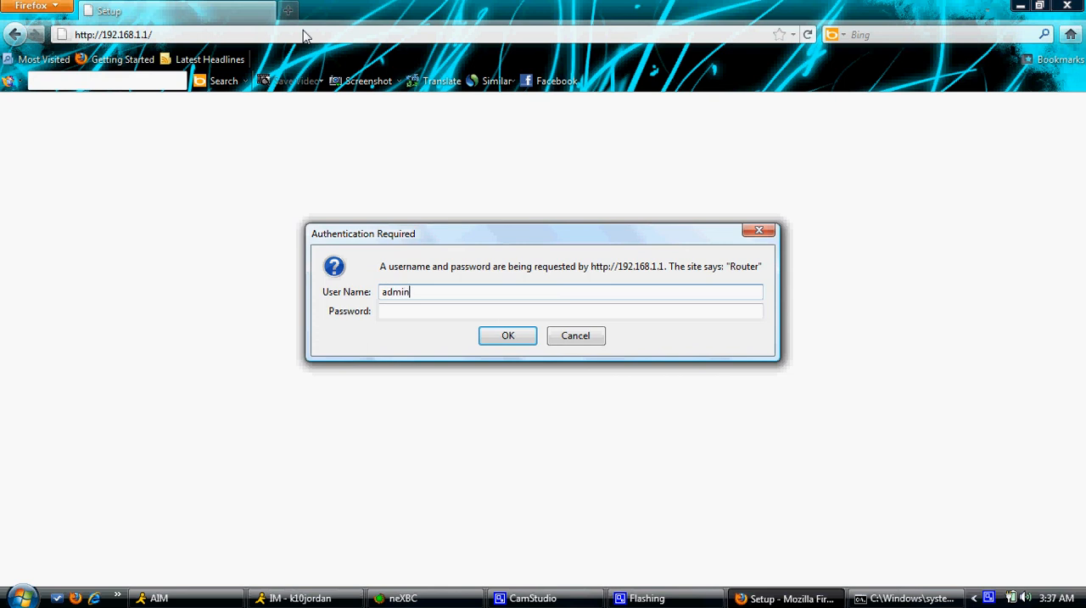
pyautogui.click(570, 310)
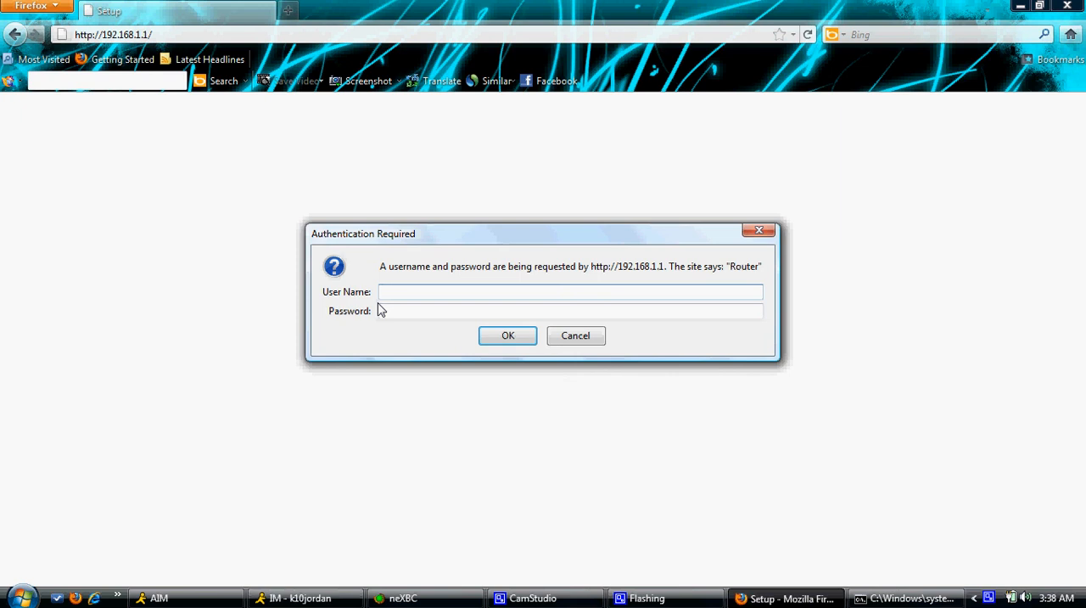
# - Type the port note '8602 tcp' into the login dialog's User Name field
pyautogui.click(569, 291)
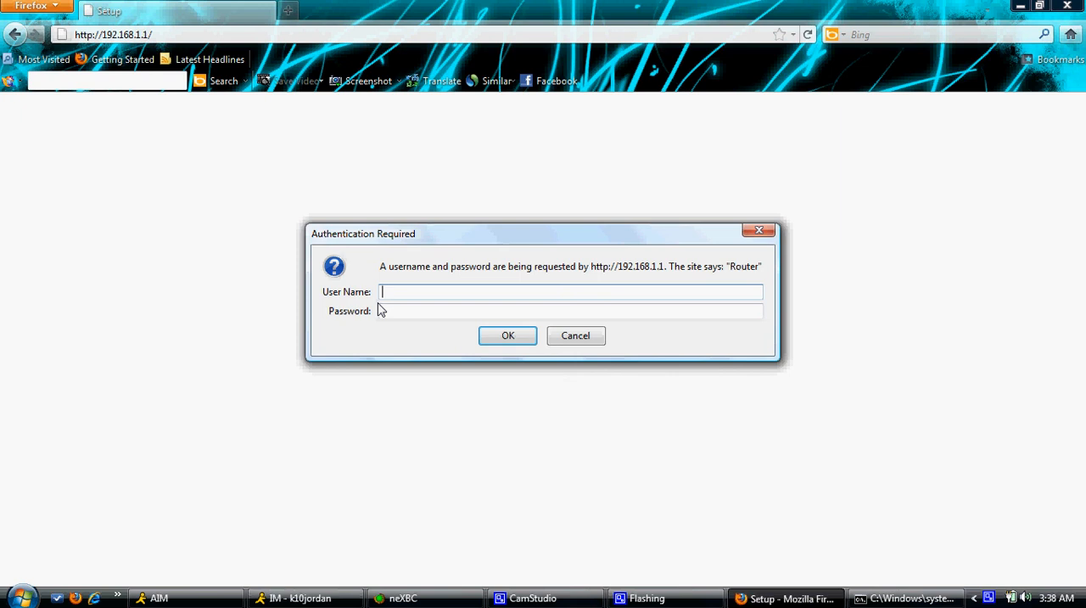
pyautogui.write('8602')
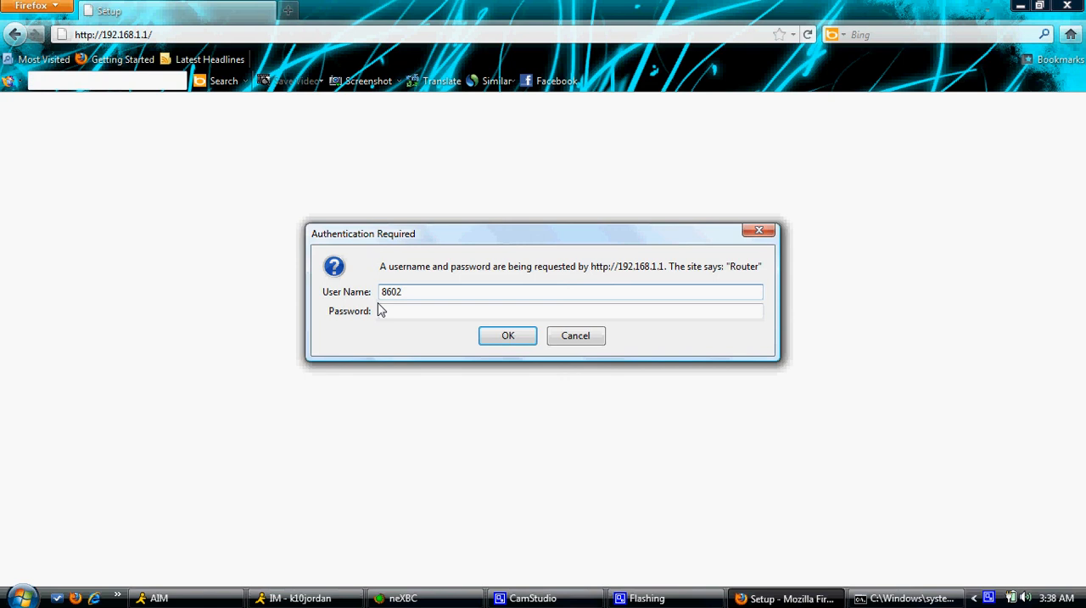
pyautogui.write('udp')
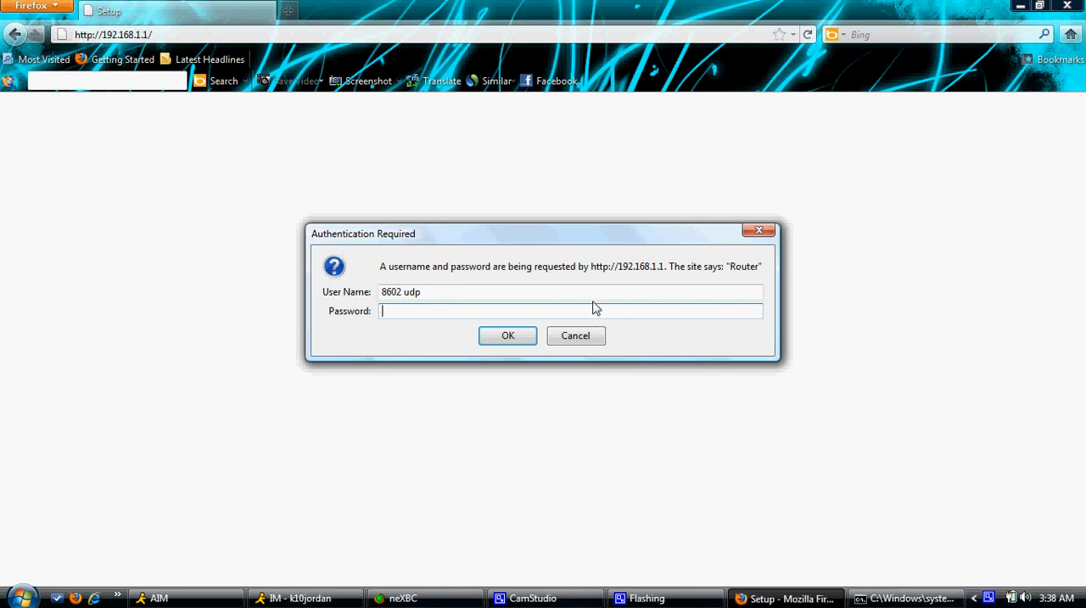
pyautogui.click(416, 291)
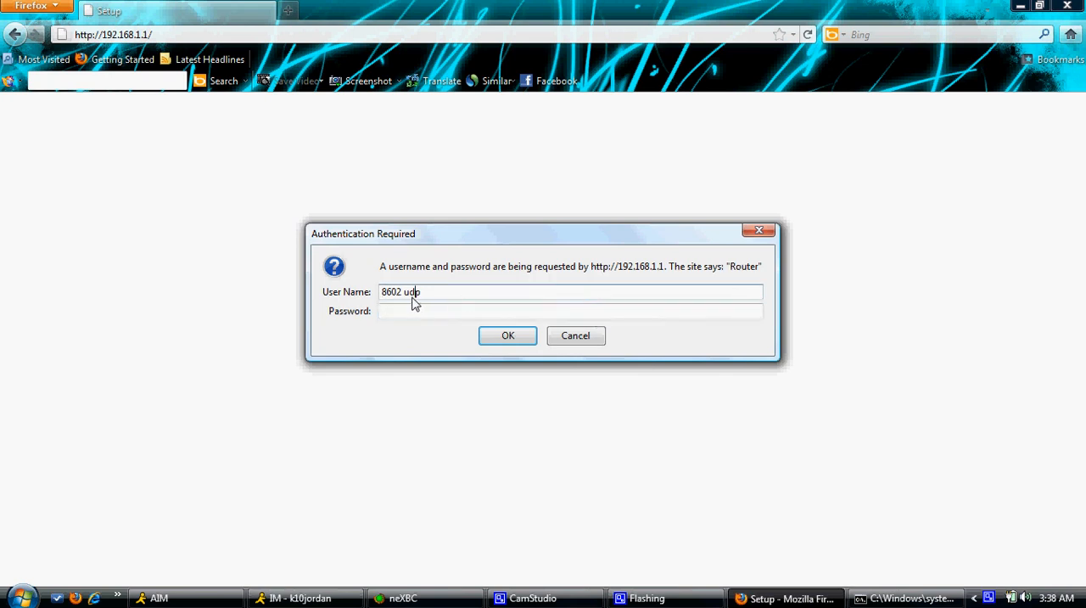
pyautogui.press('BackSpace')
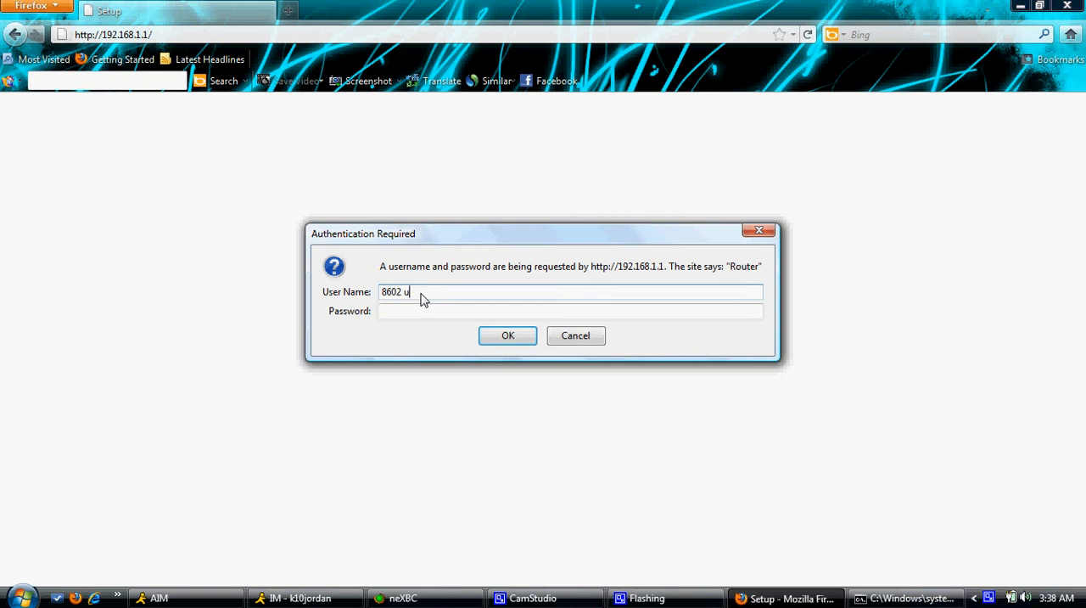
pyautogui.write('cp')
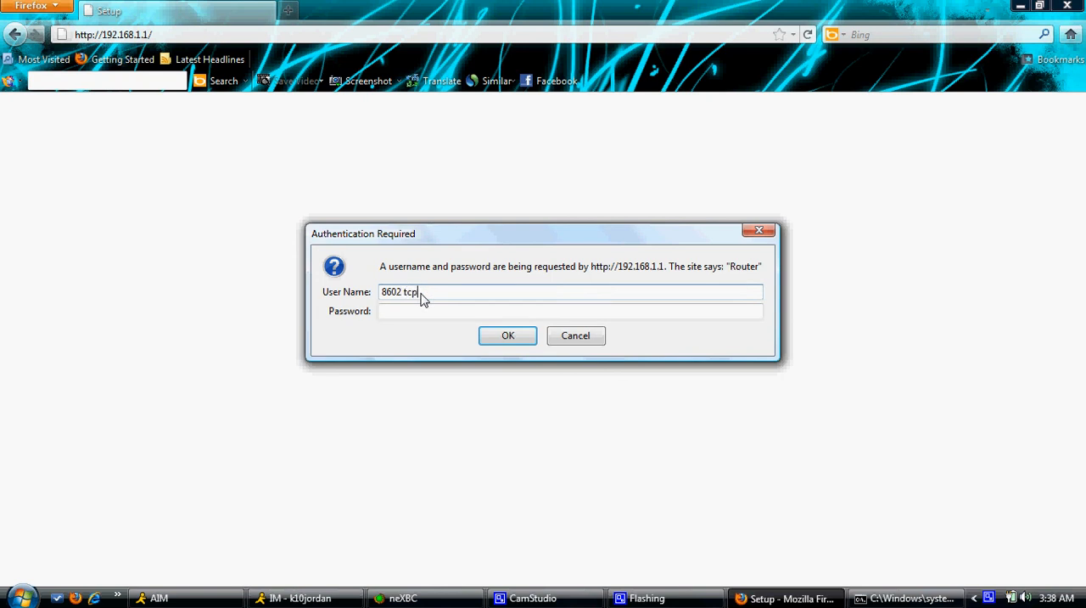